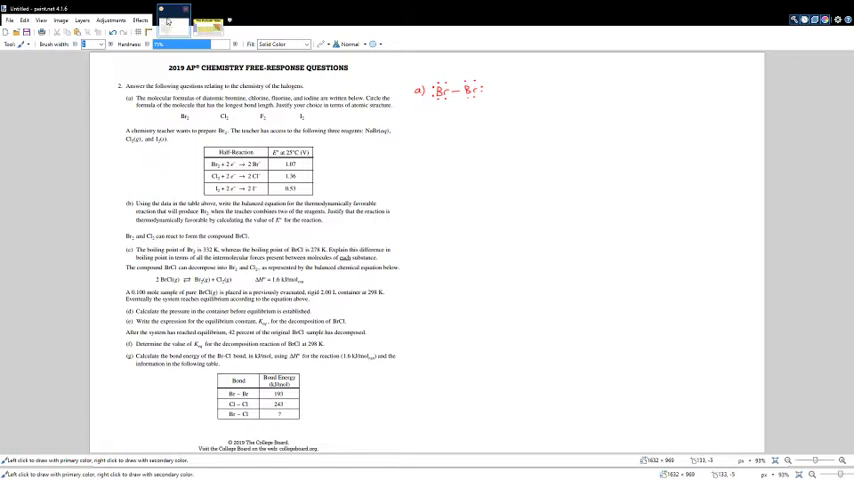
Check the periodic table image, then return to the worksheet to mark I2 and Br2.
{"action": "left_click", "coordinate": [207, 18]}
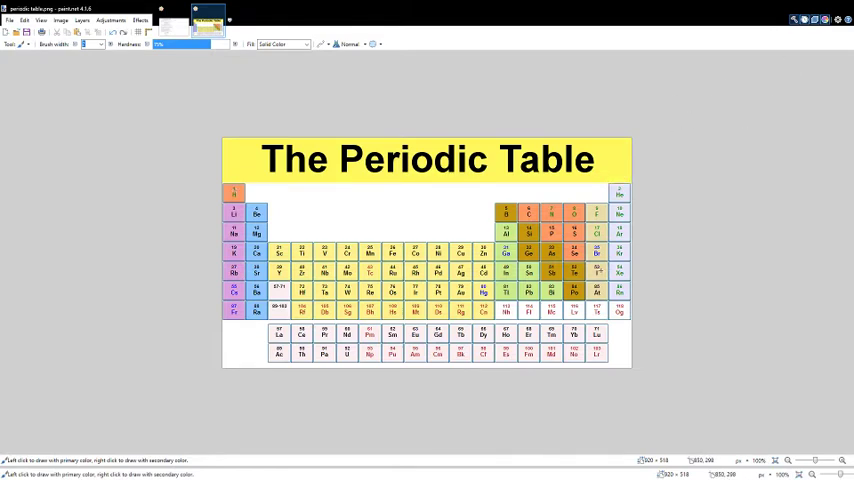
{"action": "left_click", "coordinate": [210, 13]}
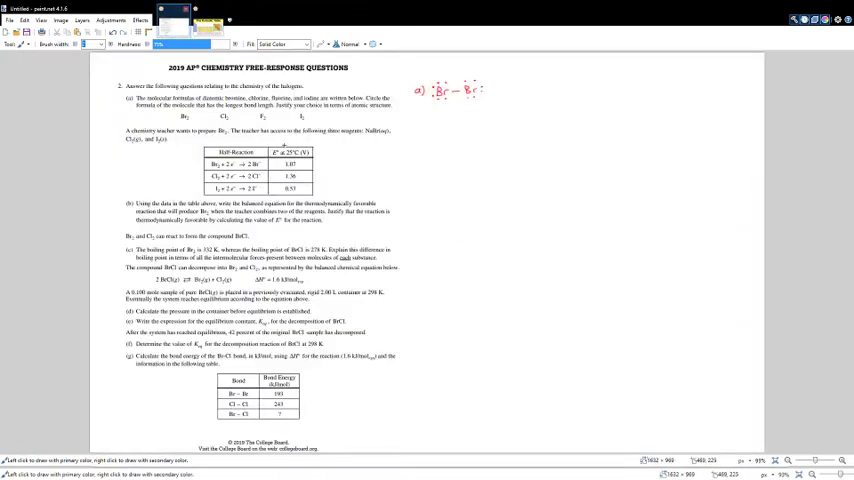
{"action": "left_click", "coordinate": [206, 18]}
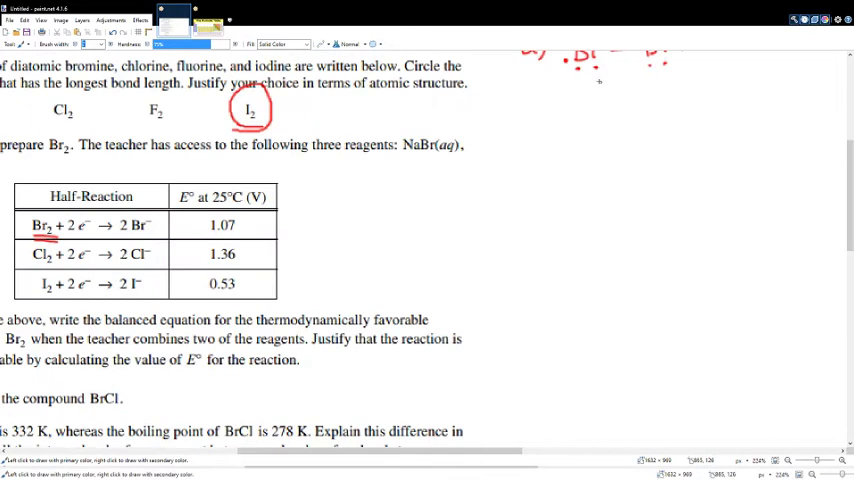
{"action": "mouse_move", "coordinate": [716, 112]}
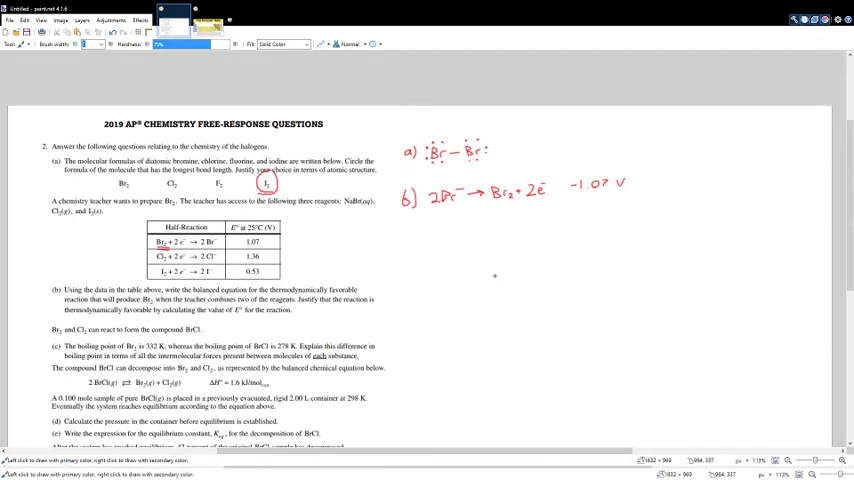
Move down the sheet to write the bromide oxidation half-reaction with −1.07 V.
{"action": "scroll", "scroll_direction": "down", "scroll_amount": 3}
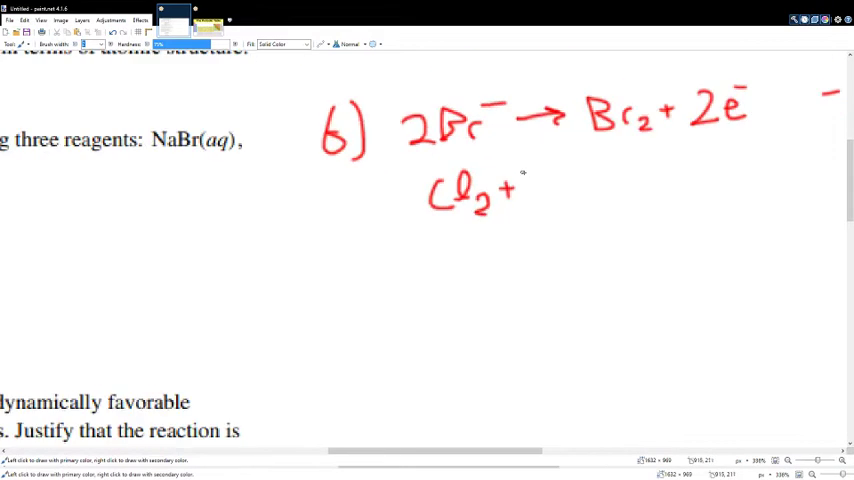
Write Cl2 + 2e⁻ → 2Cl⁻ 1.36 V and the overall 2Br⁻ + Cl2 → 2Cl⁻ + Br2 at 0.29 V.
{"action": "left_click_drag", "start_coordinate": [530, 185], "coordinate": [660, 188]}
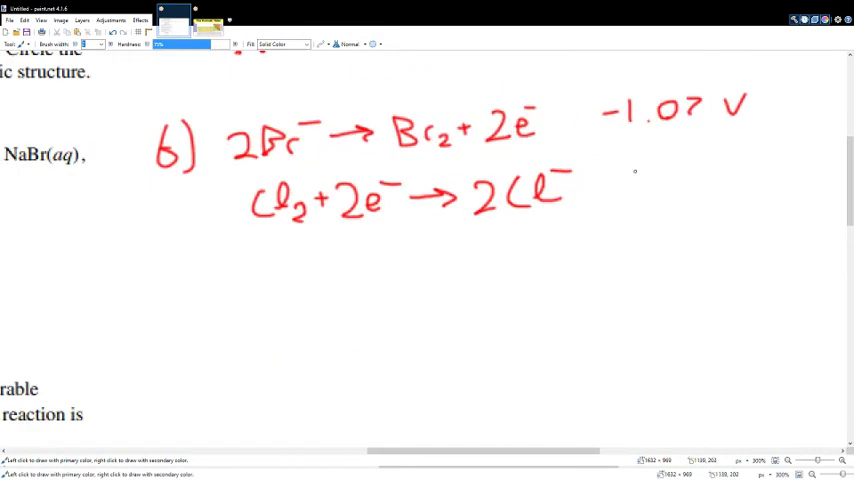
{"action": "left_click_drag", "start_coordinate": [630, 185], "coordinate": [775, 185]}
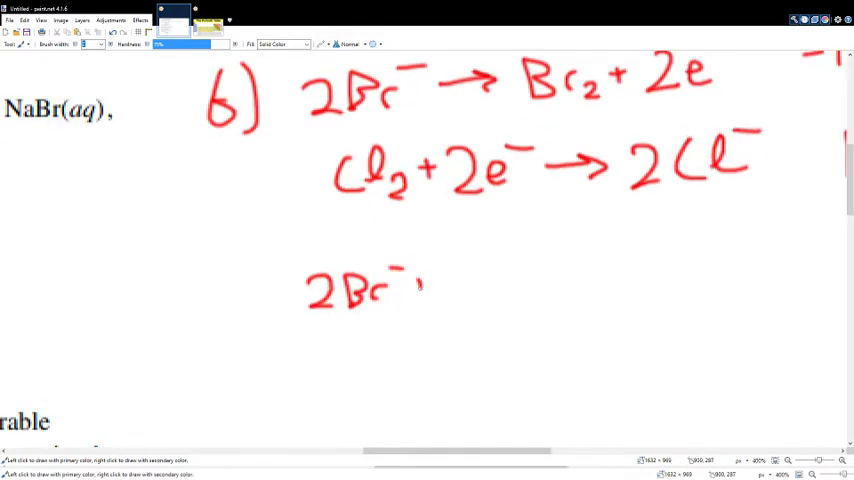
{"action": "left_click_drag", "start_coordinate": [420, 290], "coordinate": [545, 300]}
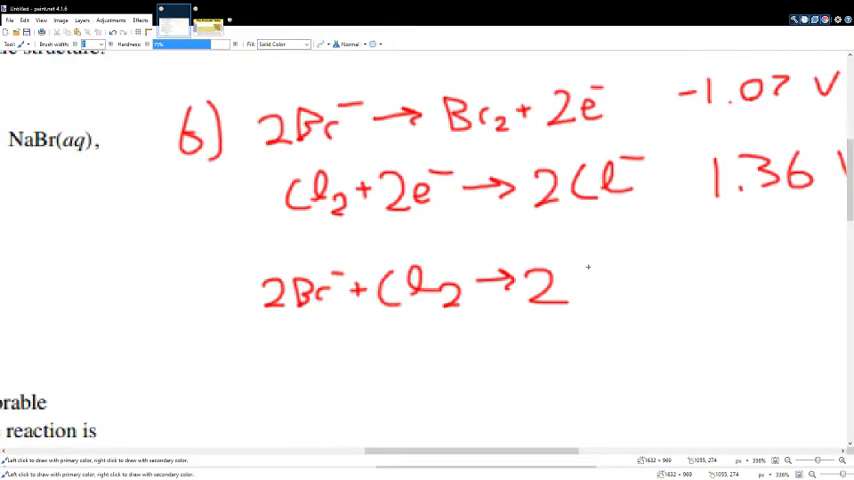
{"action": "left_click_drag", "start_coordinate": [580, 290], "coordinate": [700, 285]}
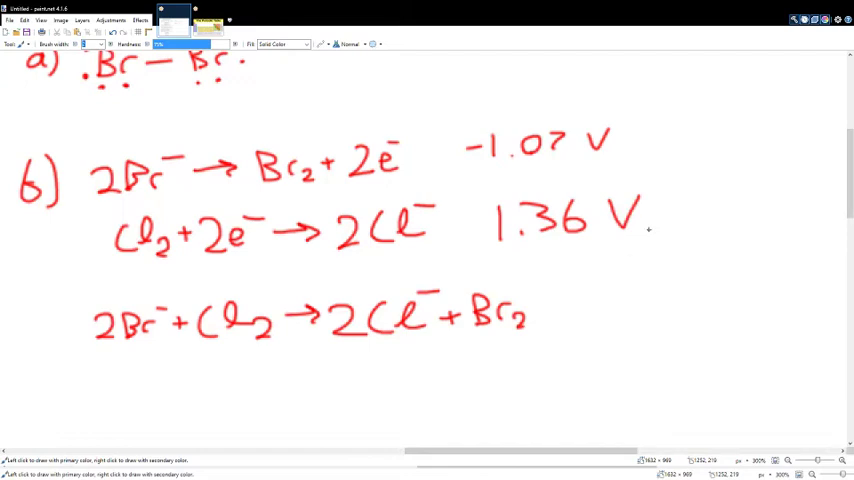
{"action": "scroll", "scroll_direction": "up", "scroll_amount": 3}
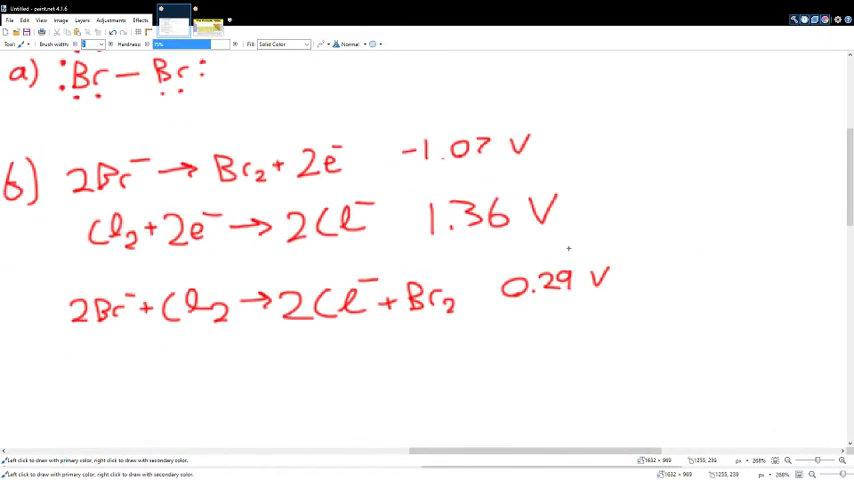
{"action": "scroll", "scroll_direction": "down", "scroll_amount": 3}
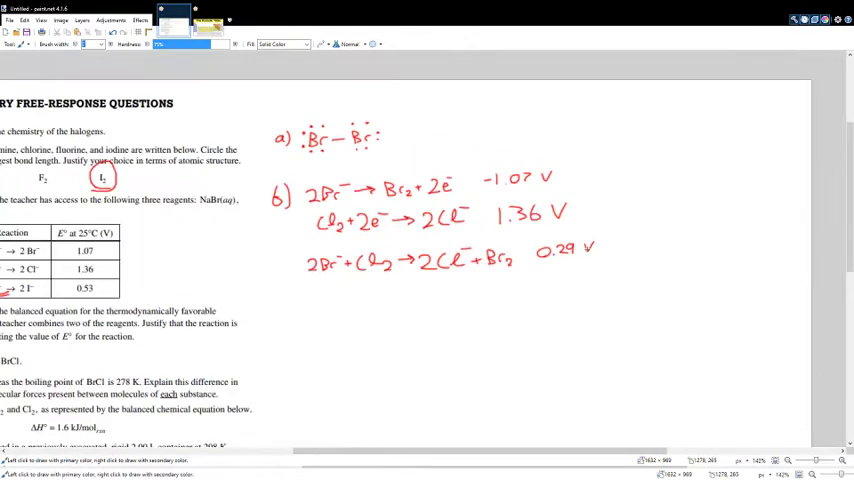
{"action": "mouse_move", "coordinate": [565, 182]}
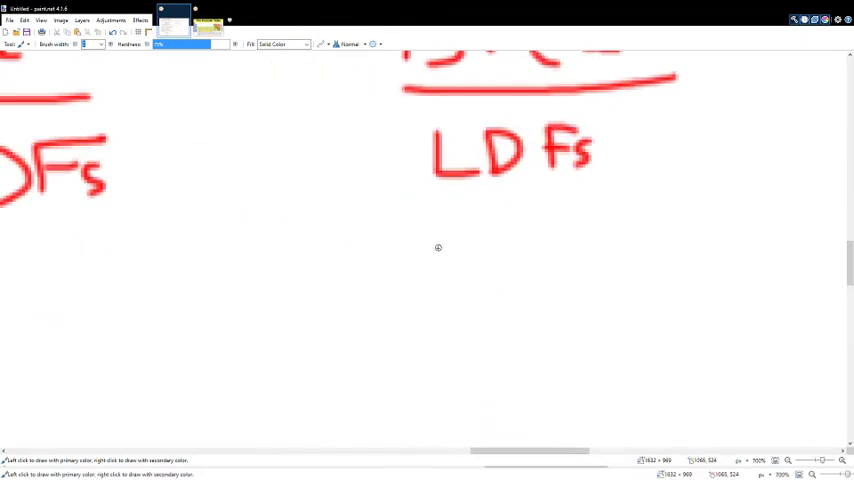
{"action": "left_click_drag", "start_coordinate": [430, 240], "coordinate": [550, 250]}
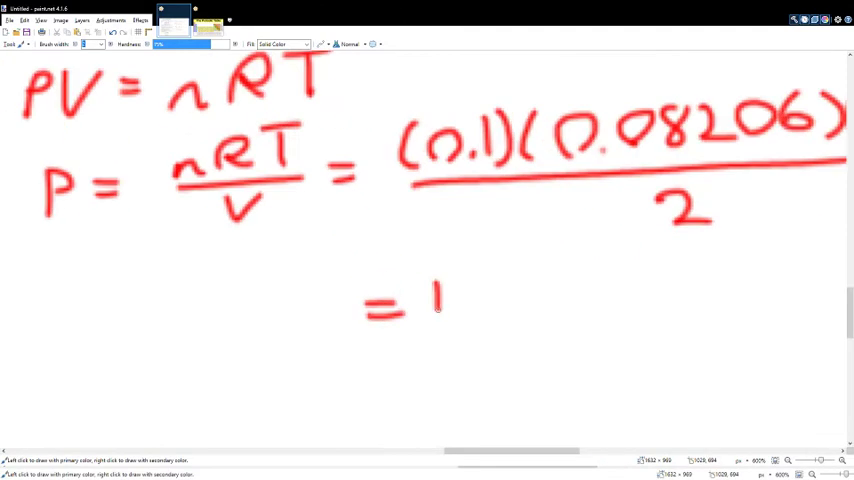
Add (298) to the numerator and the result 1.22 atm to part d's pressure calculation.
{"action": "left_click_drag", "start_coordinate": [450, 300], "coordinate": [600, 300]}
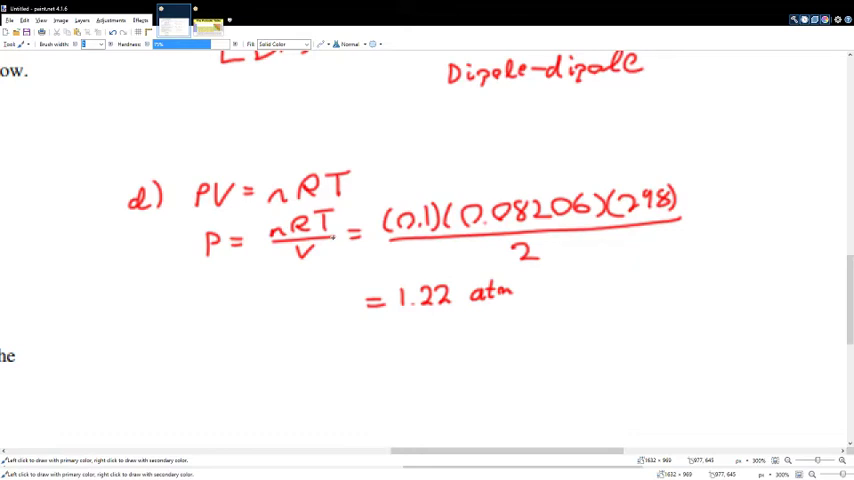
{"action": "mouse_move", "coordinate": [280, 210]}
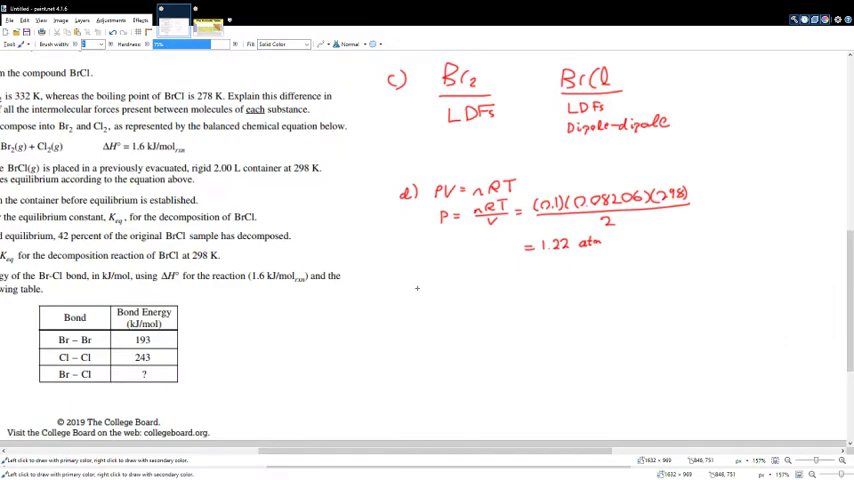
Handwrite e) Keq = [Br2][Cl2] below the 1.22 atm answer.
{"action": "scroll", "scroll_direction": "down", "scroll_amount": 3}
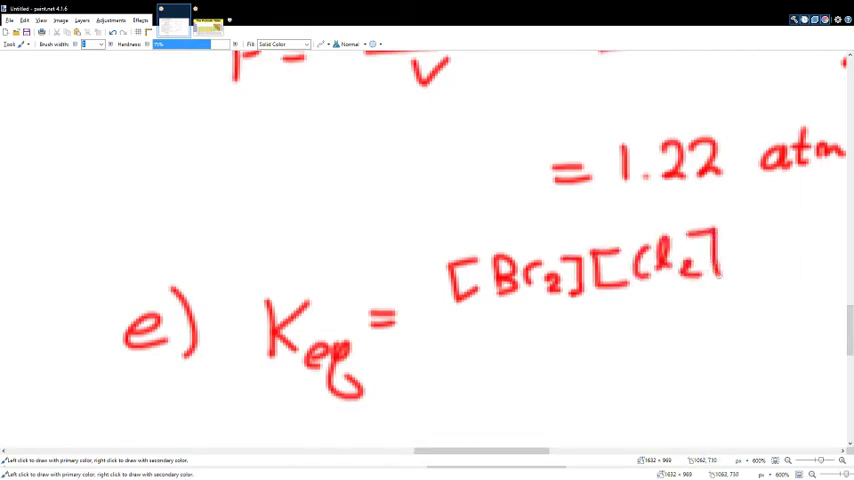
{"action": "left_click_drag", "start_coordinate": [435, 325], "coordinate": [745, 315]}
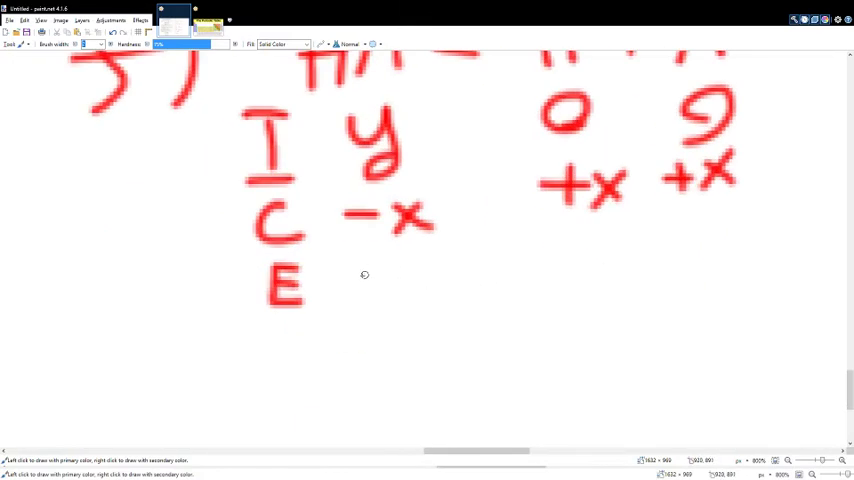
Fill the HA ⇌ H⁺ + A⁻ ICE table's equilibrium row with y−x, x, x.
{"action": "left_click_drag", "start_coordinate": [355, 270], "coordinate": [475, 310]}
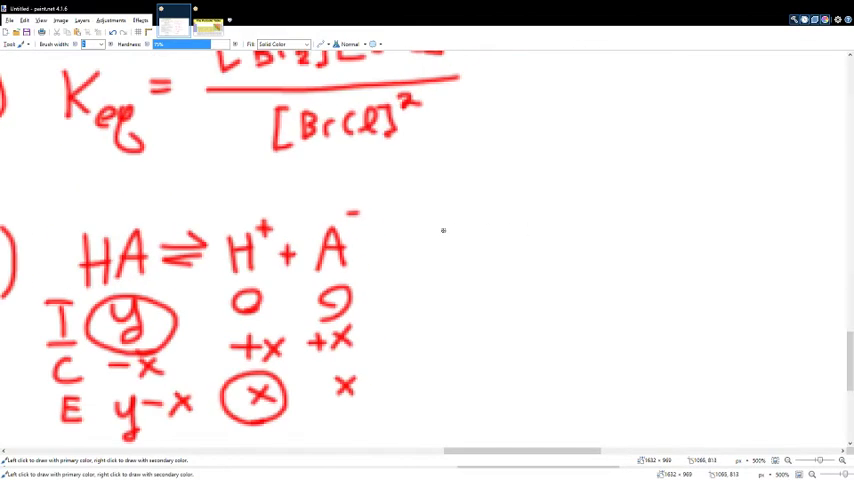
Write the 2BrCl ⇌ Br2 + Cl2 ICE table and [Br2]/[BrCl] = [Cl2]/[BrCl] = .42.
{"action": "left_click_drag", "start_coordinate": [440, 240], "coordinate": [590, 240]}
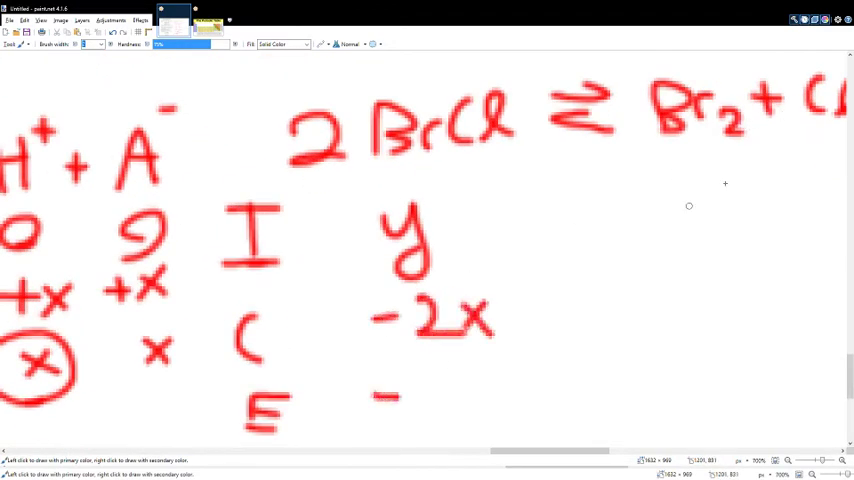
{"action": "scroll", "scroll_direction": "down", "scroll_amount": 3}
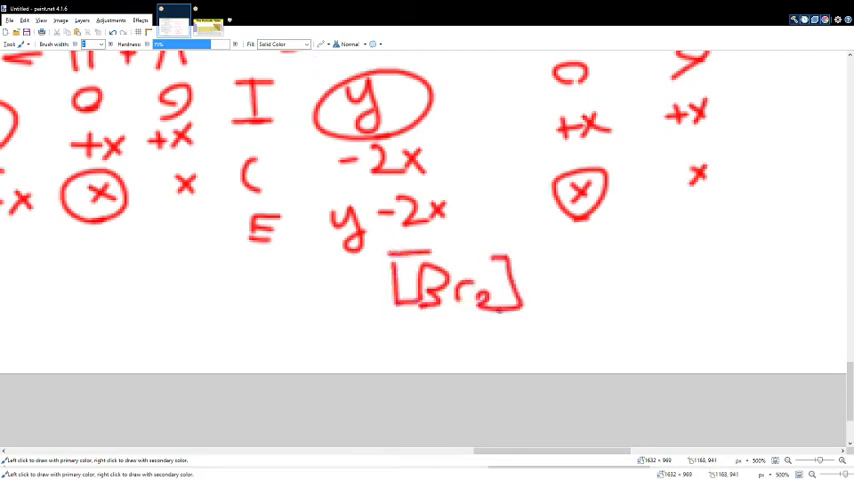
{"action": "left_click_drag", "start_coordinate": [395, 325], "coordinate": [535, 325]}
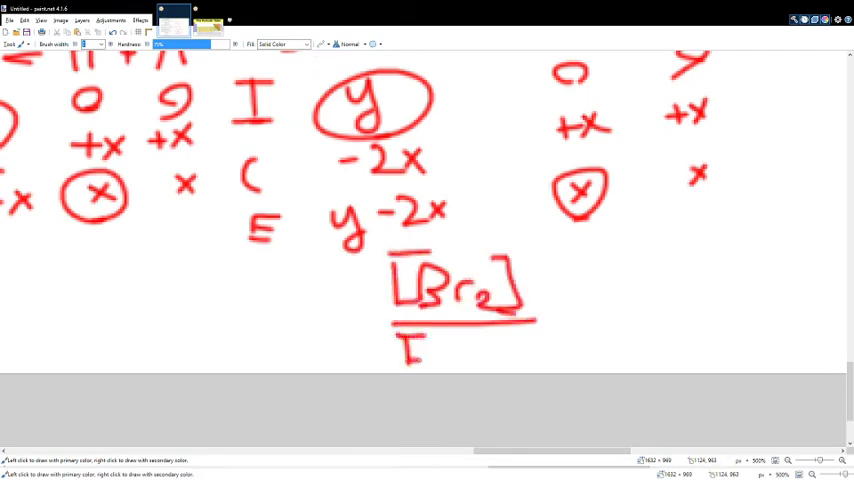
{"action": "left_click_drag", "start_coordinate": [410, 350], "coordinate": [530, 350]}
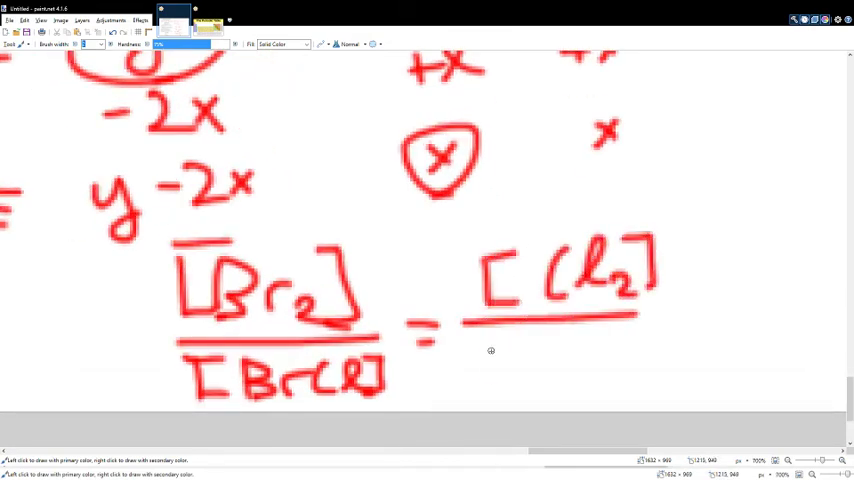
{"action": "left_click_drag", "start_coordinate": [485, 345], "coordinate": [575, 370]}
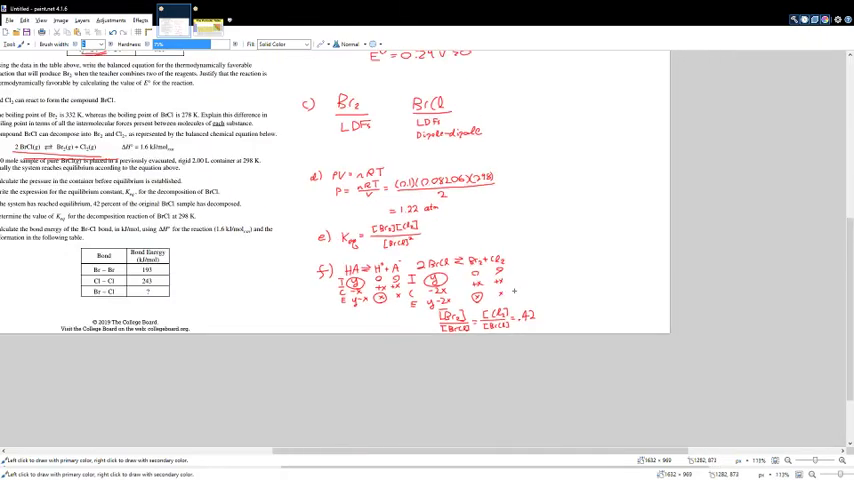
Write Keq = (.42)² to the right of the BrCl ICE table.
{"action": "scroll", "scroll_direction": "down", "scroll_amount": 3}
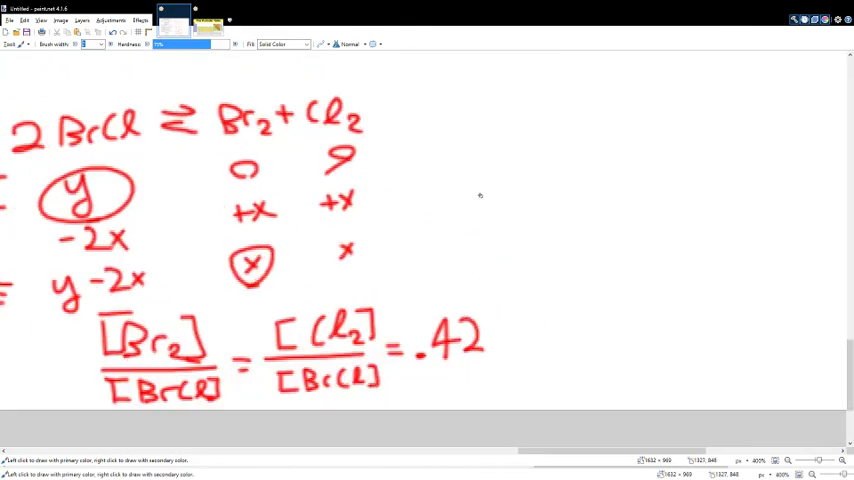
{"action": "left_click_drag", "start_coordinate": [480, 195], "coordinate": [545, 230]}
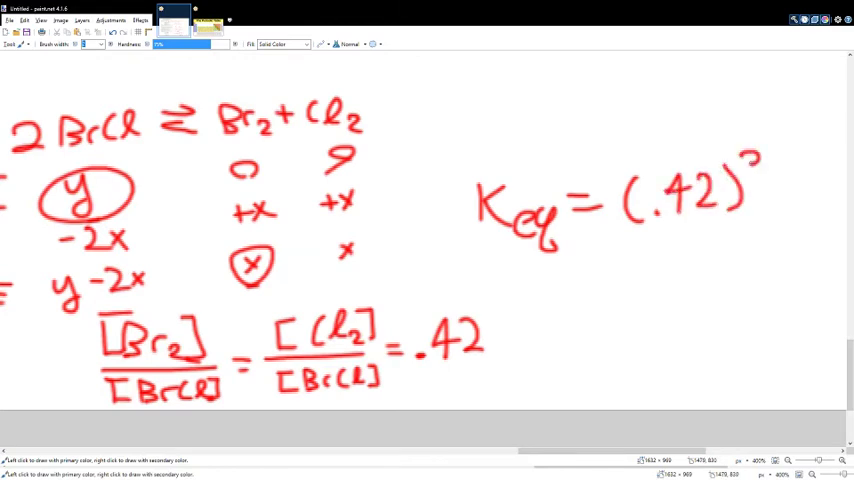
{"action": "left_click_drag", "start_coordinate": [785, 180], "coordinate": [800, 185]}
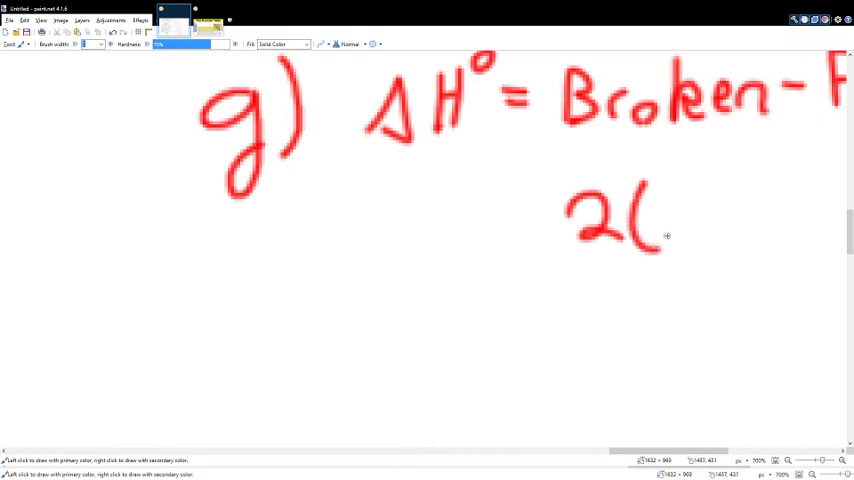
Write 1.6 = 2(Br−Cl) − (Br−Br) − (Cl−Cl) for part g's bond-energy equation.
{"action": "left_click_drag", "start_coordinate": [667, 235], "coordinate": [745, 220]}
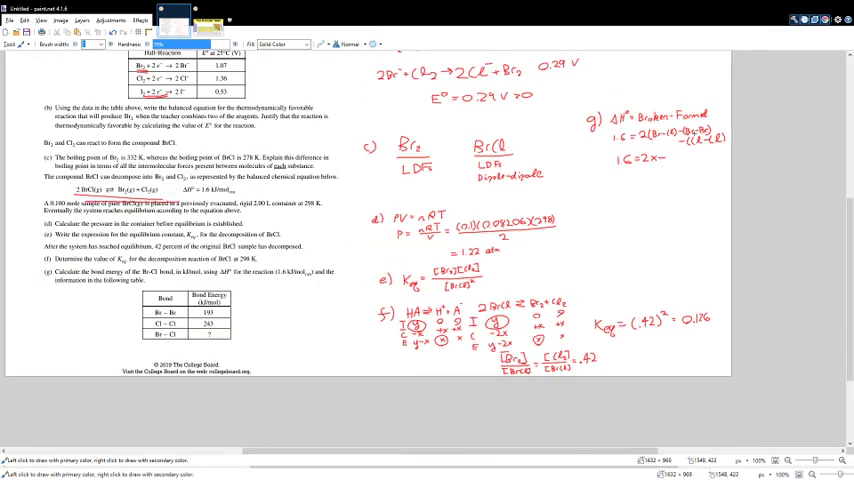
{"action": "scroll", "scroll_direction": "down", "scroll_amount": 3}
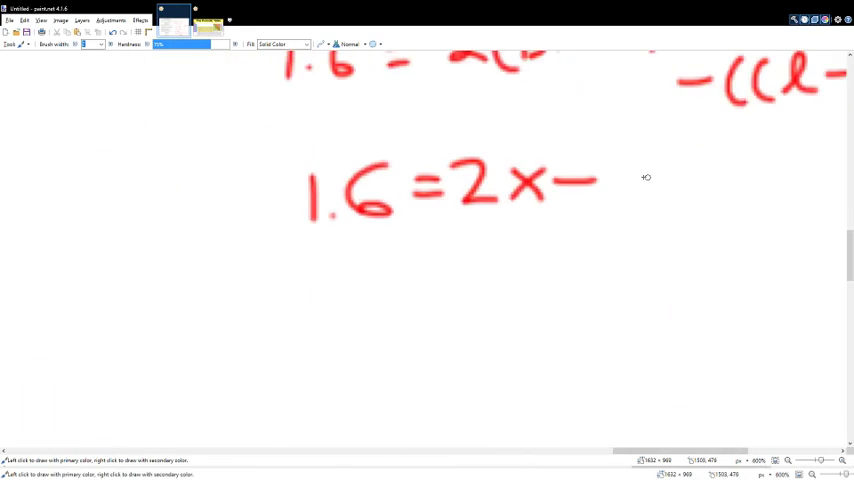